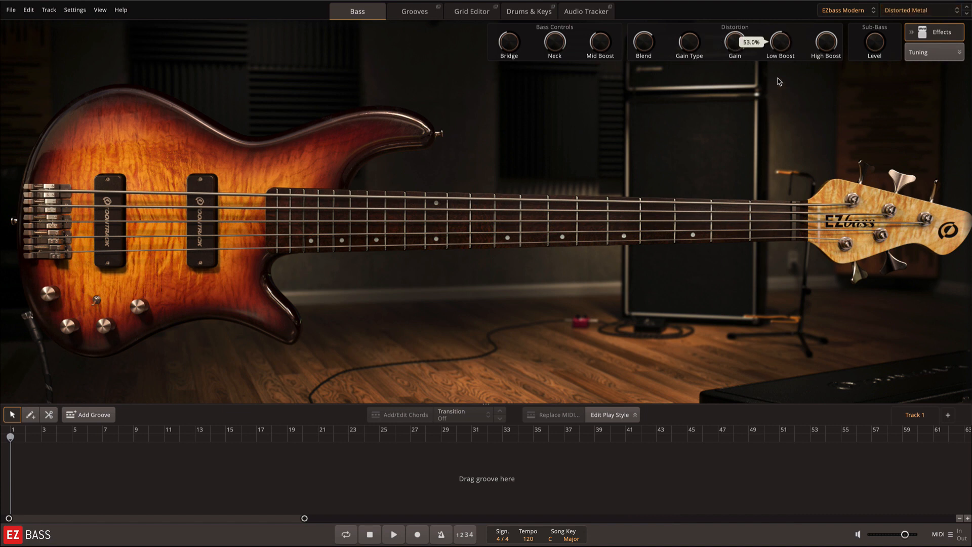
- Switch the bass preset from Distorted Metal to Clean DI
click(933, 51)
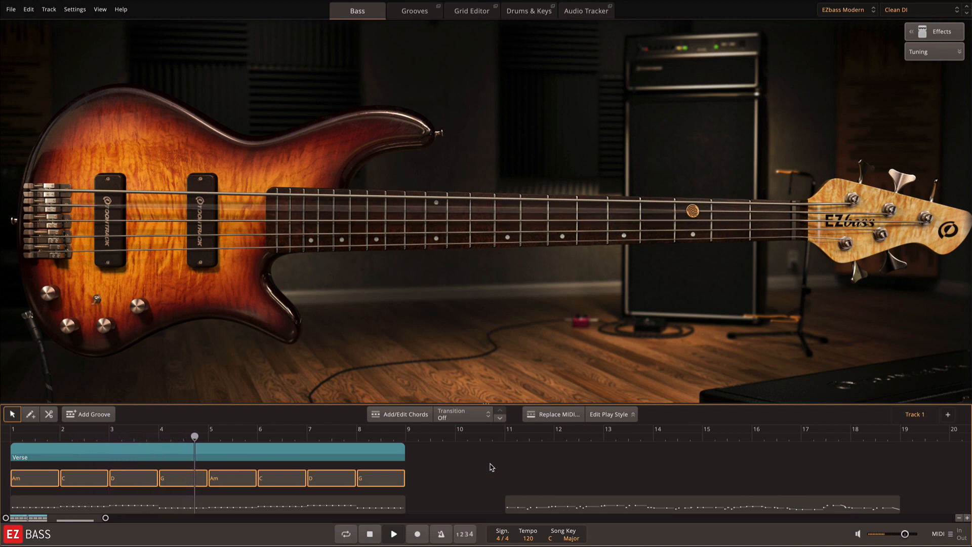
- Apply the Am, C, D, G (x2) chord progression to the eight-bar groove
click(609, 388)
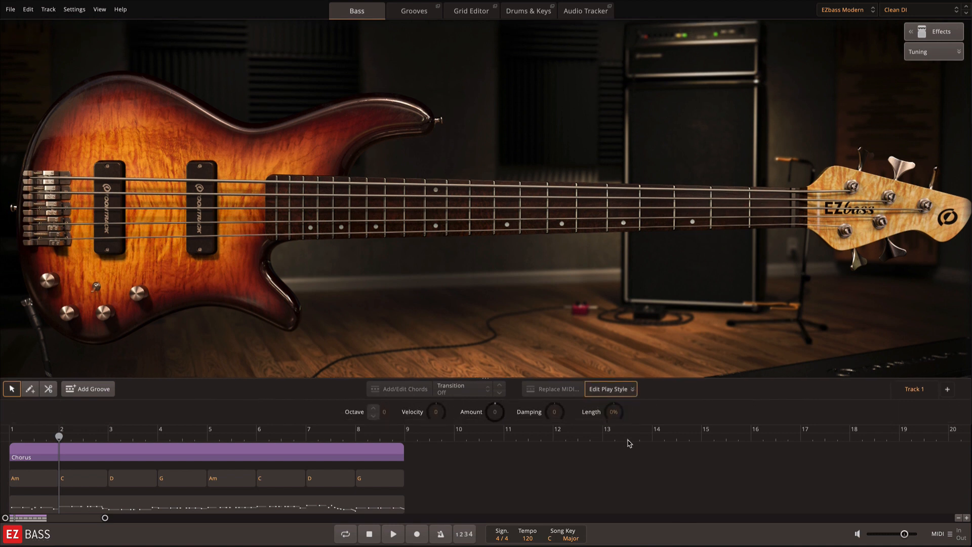